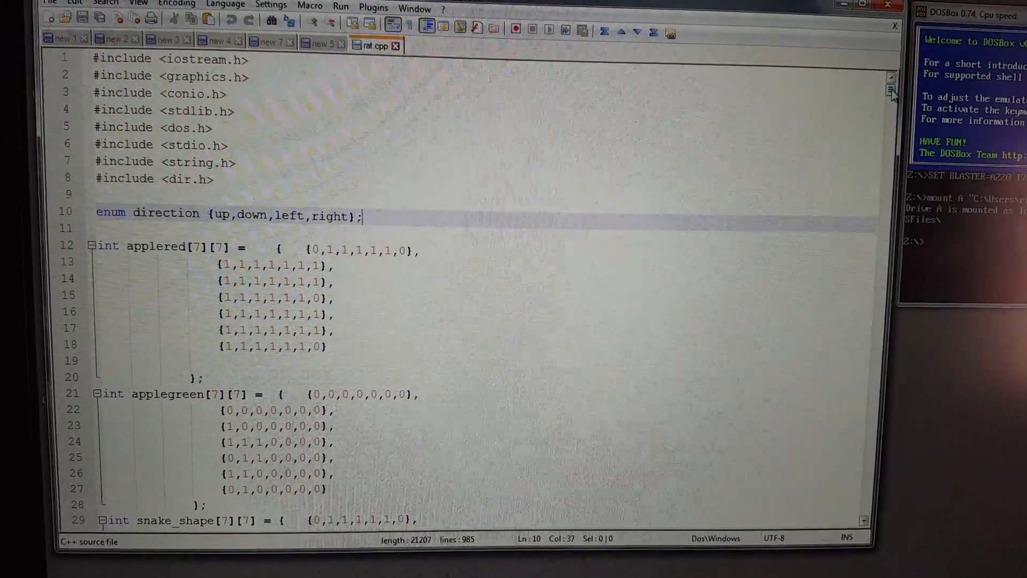
Switch DOSBox to drive A, change into the rat folder, and launch RattlerRace
scroll(down, 3)
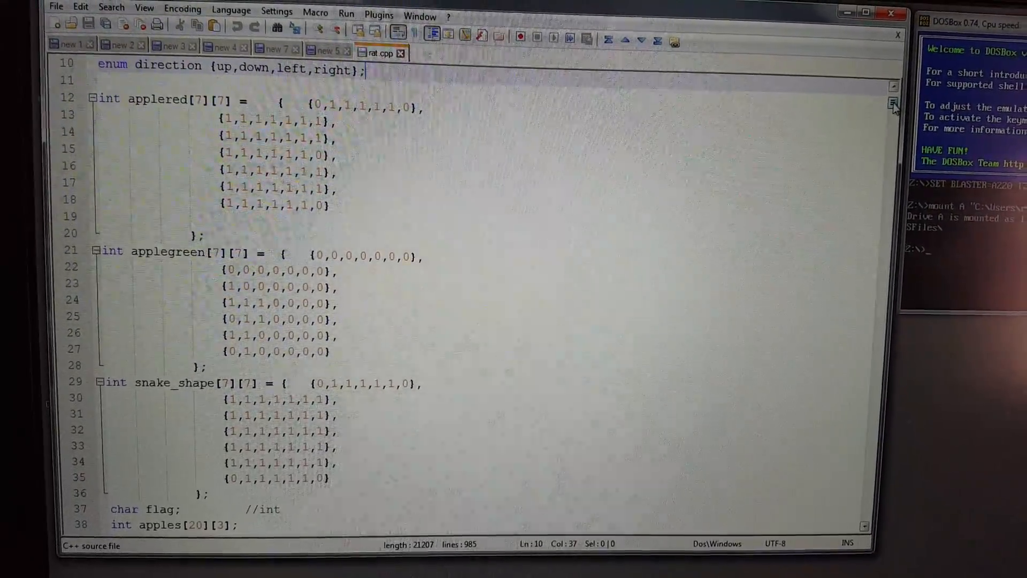
scroll(down, 3)
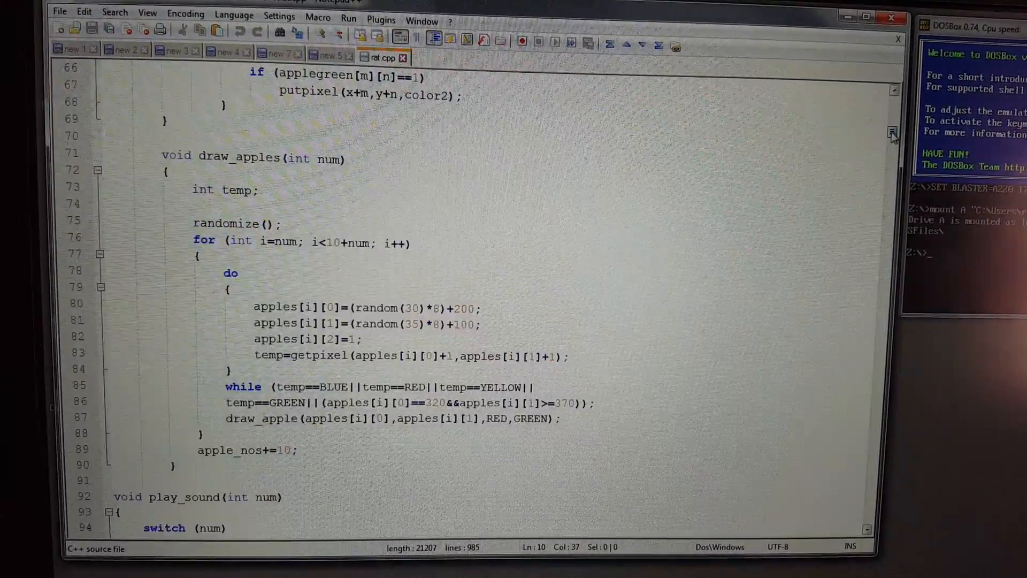
scroll(down, 3)
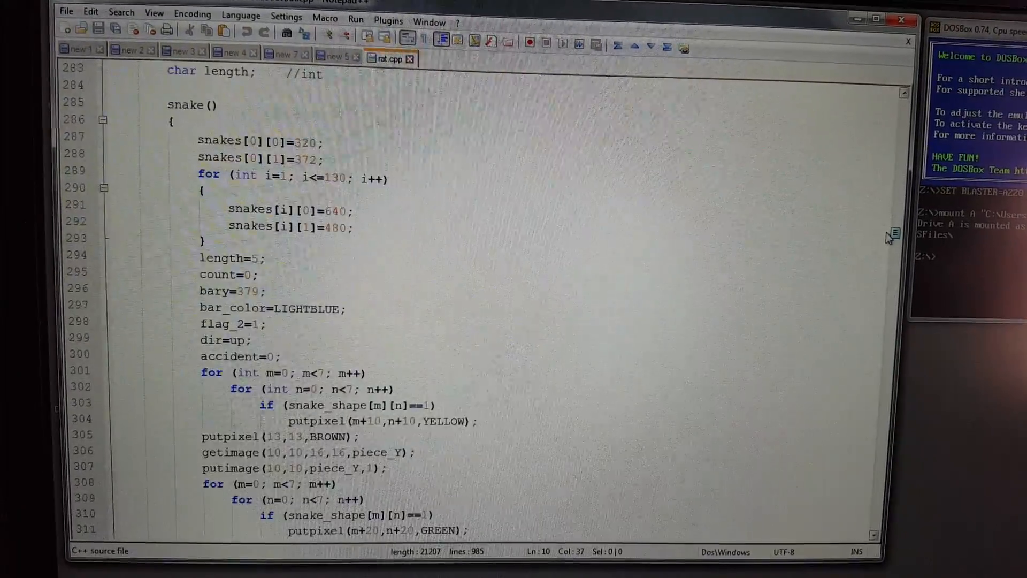
scroll(down, 3)
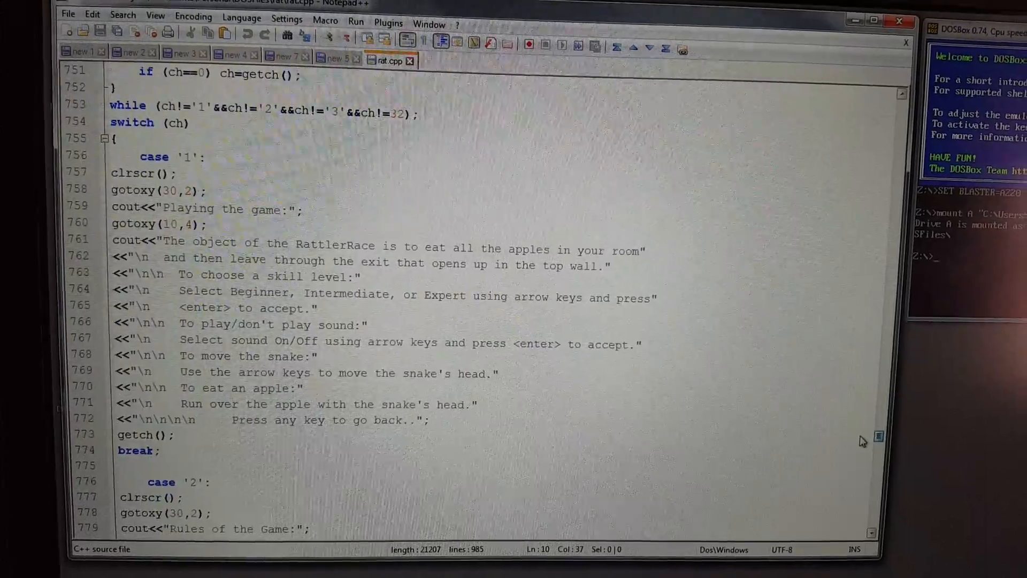
scroll(down, 3)
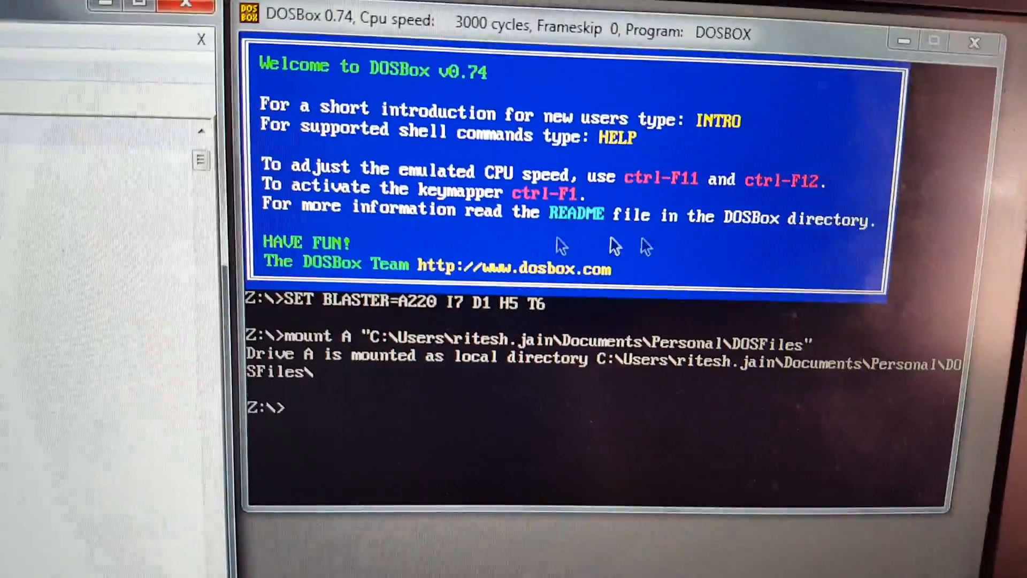
text(a:)
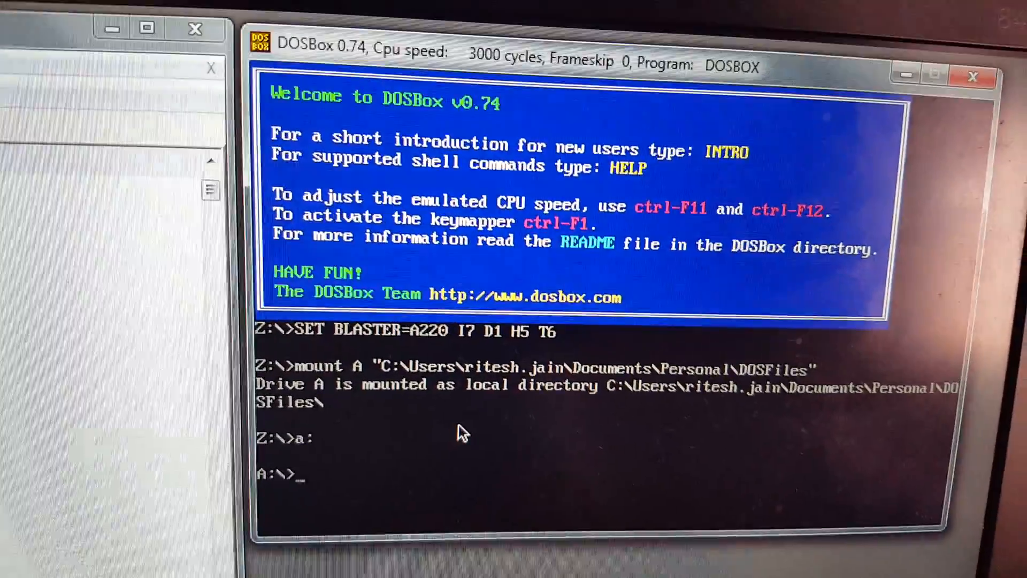
text(cd rat)
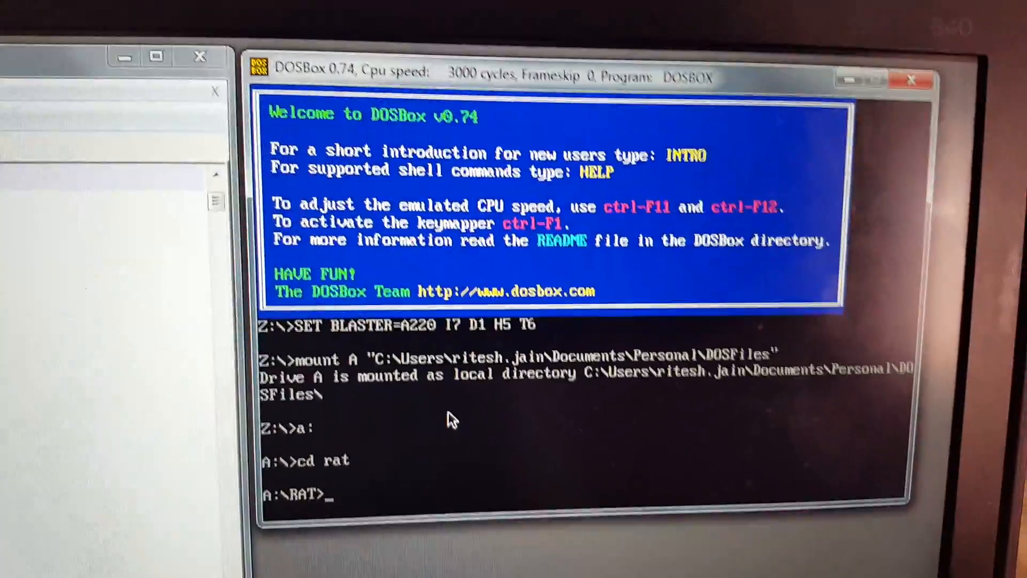
text(ra)
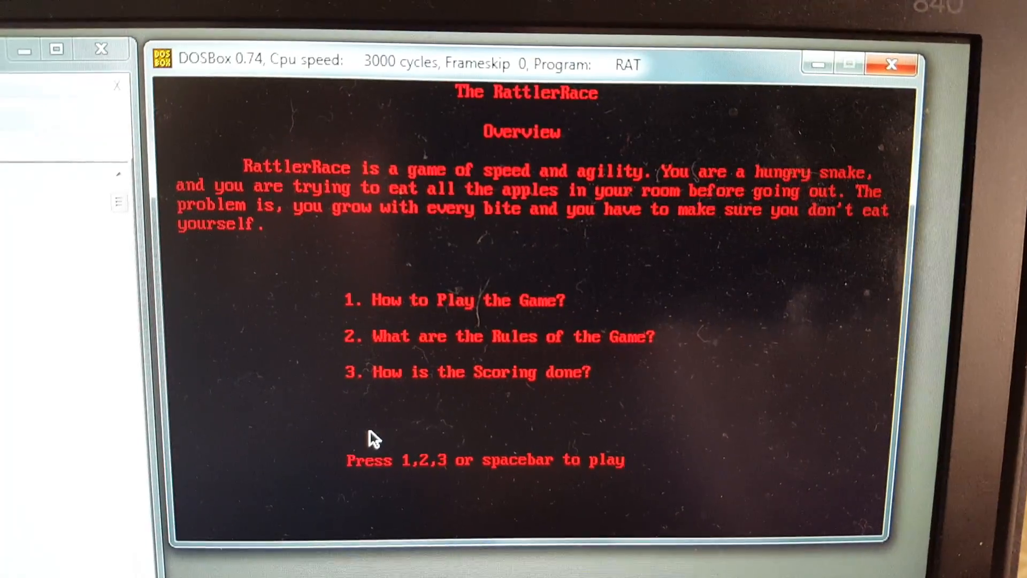
Dismiss the RattlerRace overview screen with the spacebar to reach level selection
key(space)
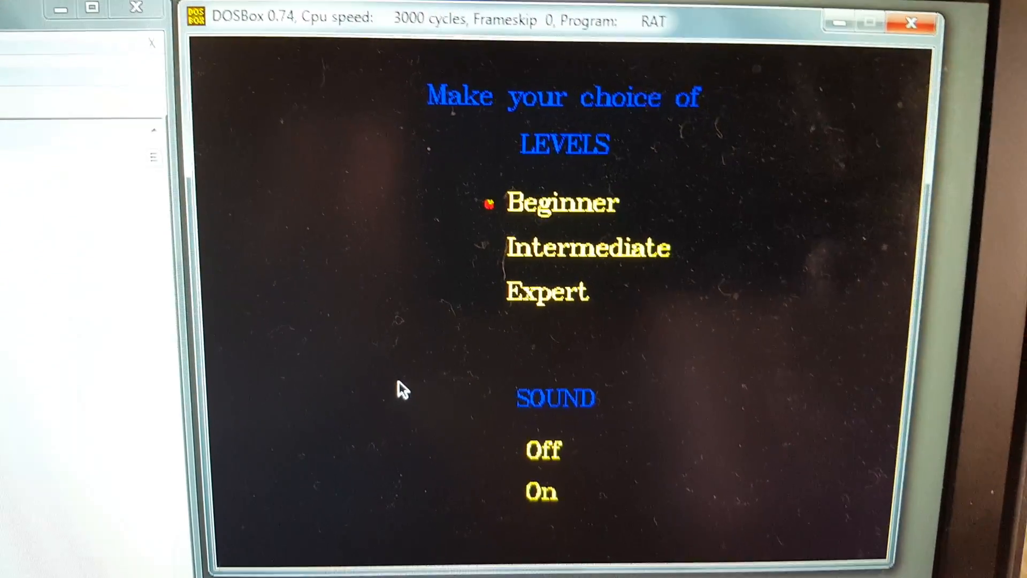
Move the level marker down from Beginner to Expert
key(Down)
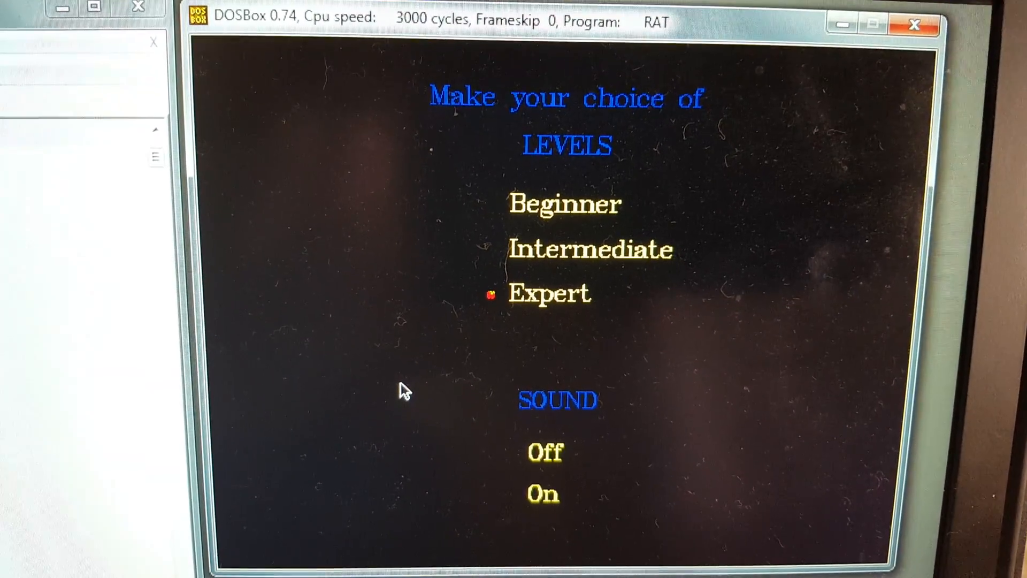